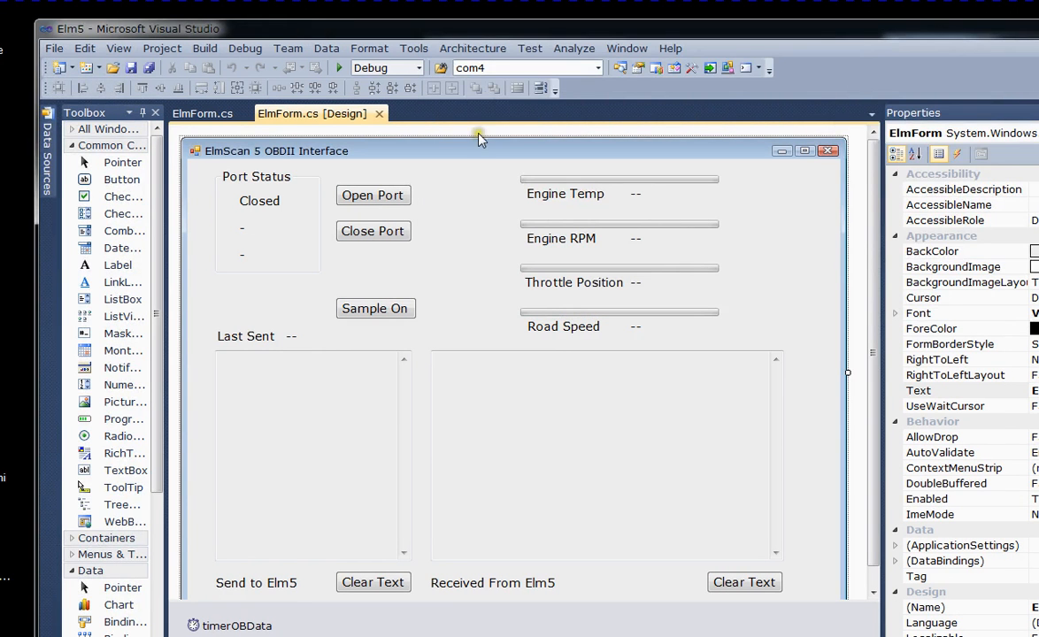
mouse_move(402, 379)
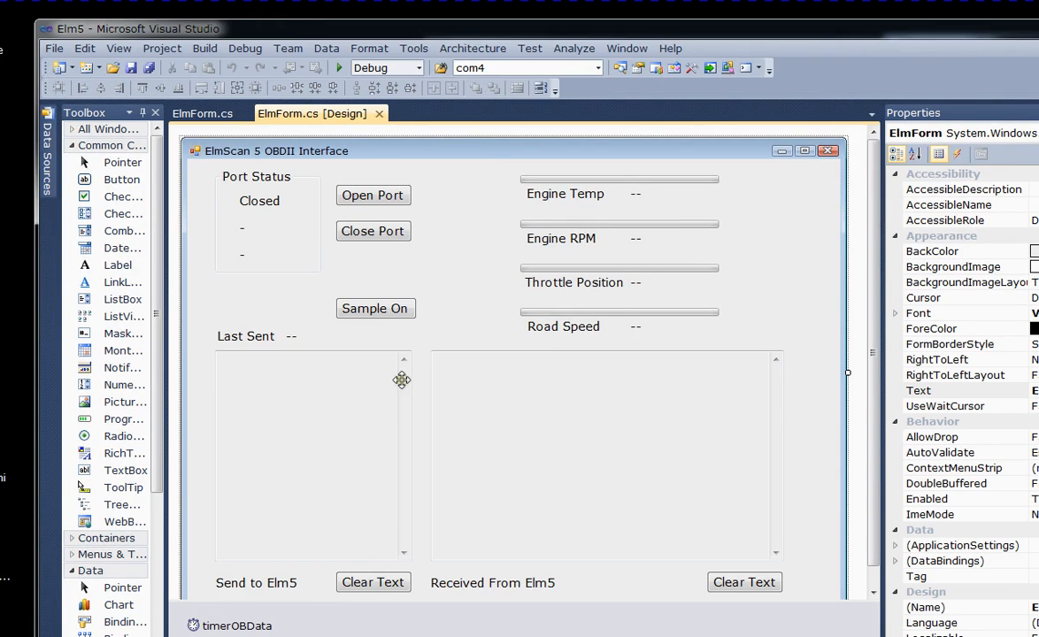
mouse_move(490, 425)
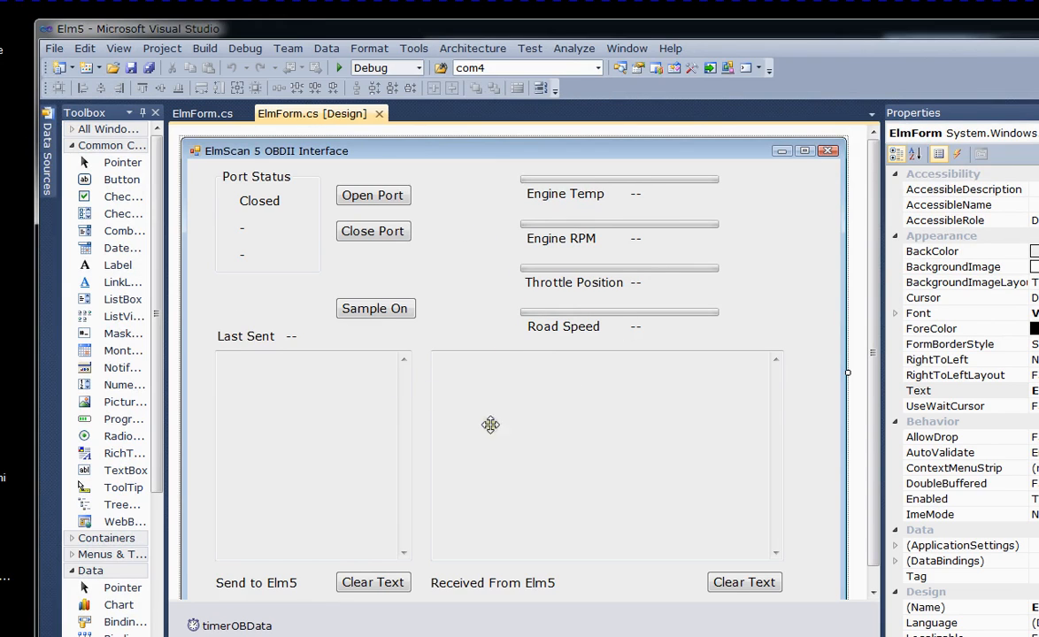
mouse_move(488, 418)
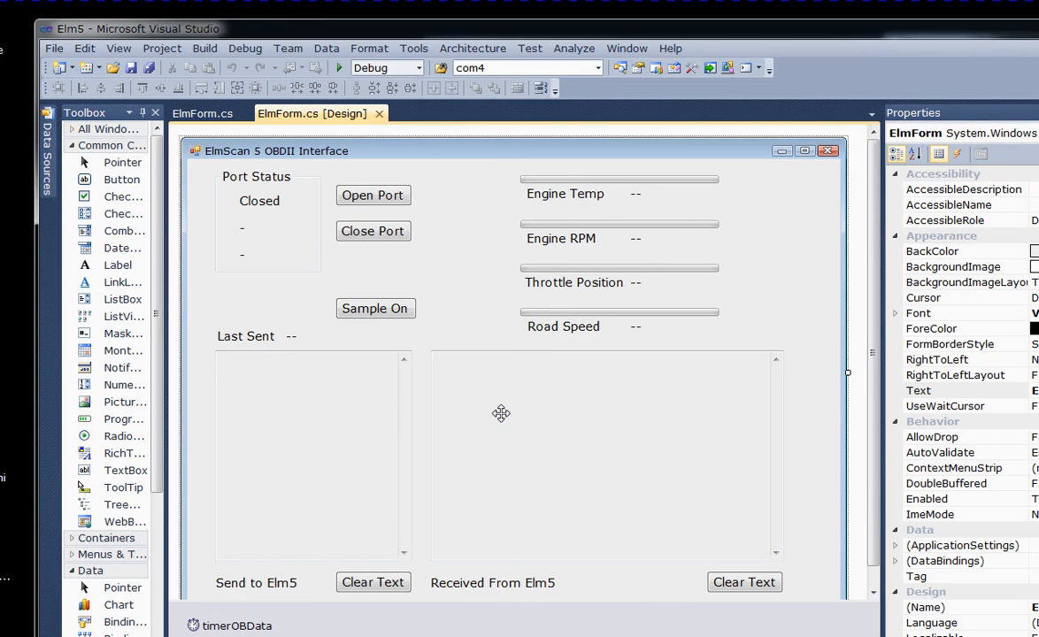
mouse_move(363, 175)
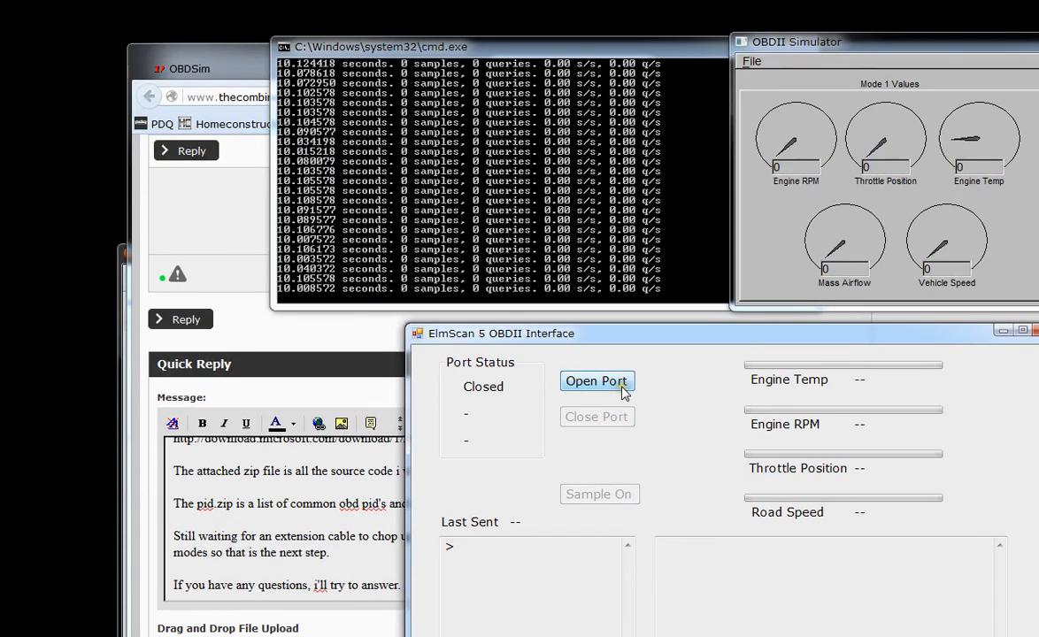
Step: Open the serial port on COM9 at 9600 to the ELM device
click(596, 380)
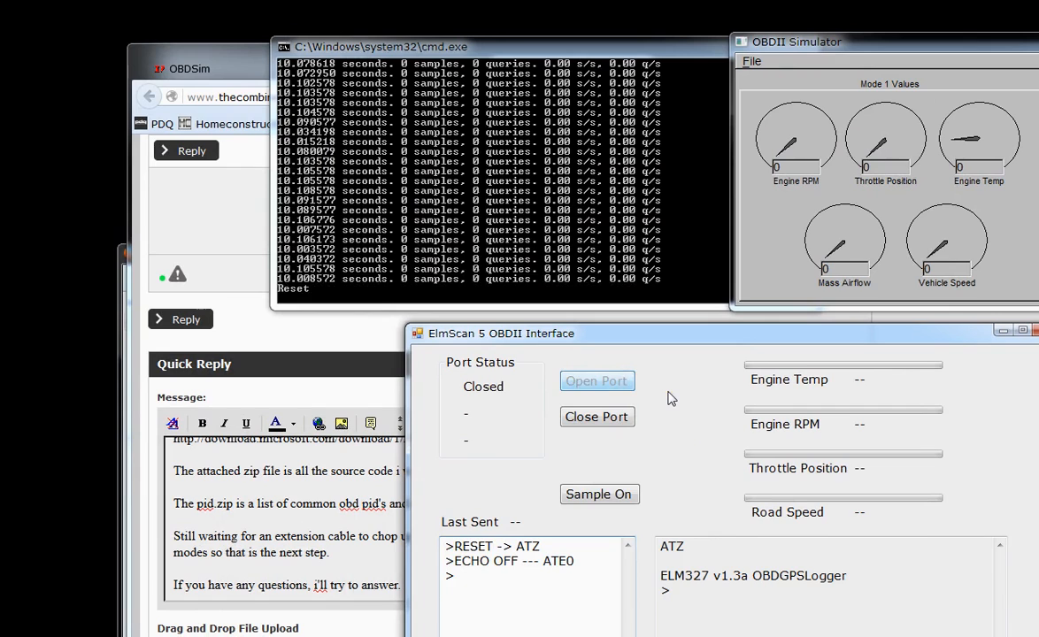
click(596, 381)
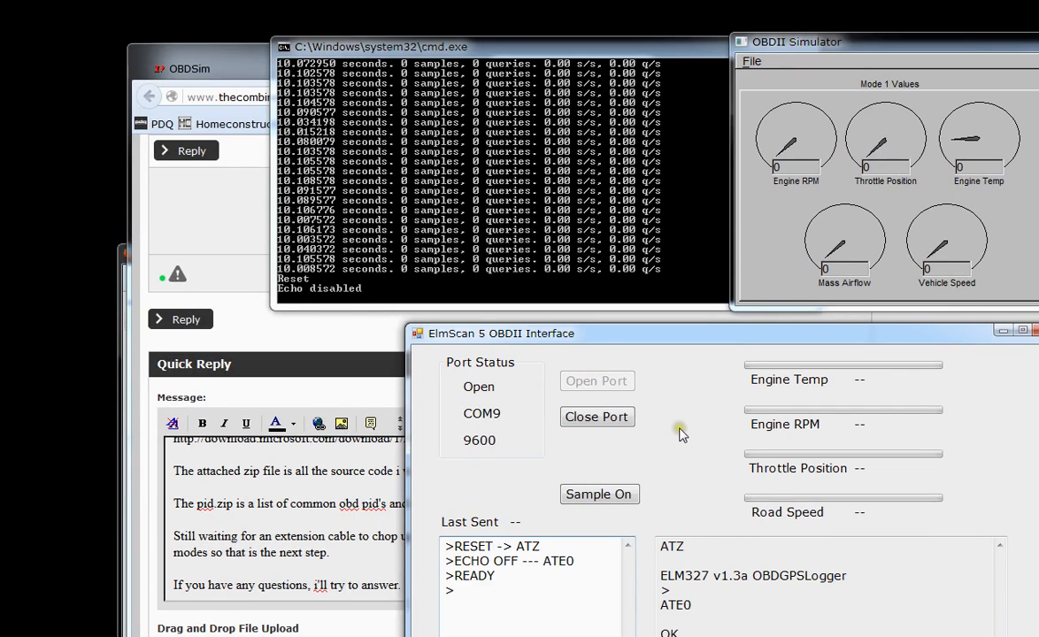
mouse_move(700, 407)
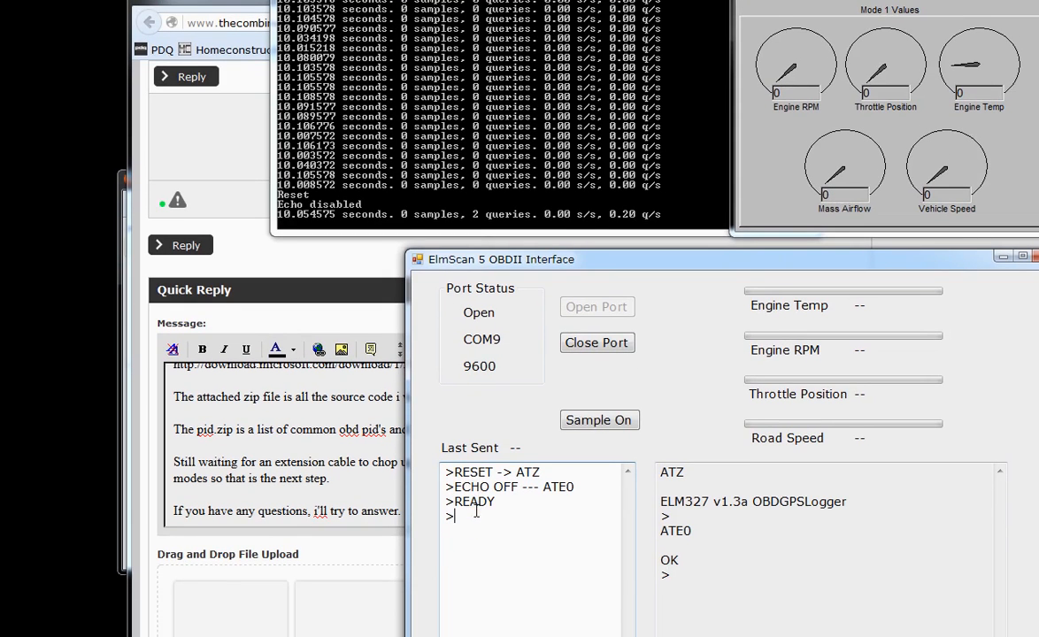
Step: Send ATI and ATDP, answered by ELM327 v1.3a and ISO 15765-4 CAN
text(AT)
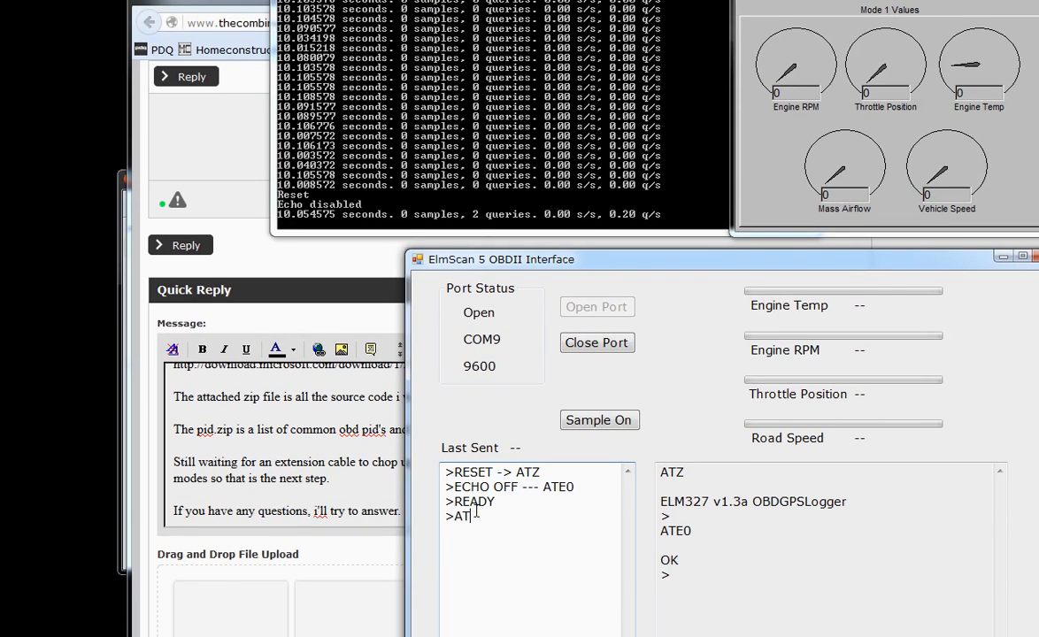
key(Return)
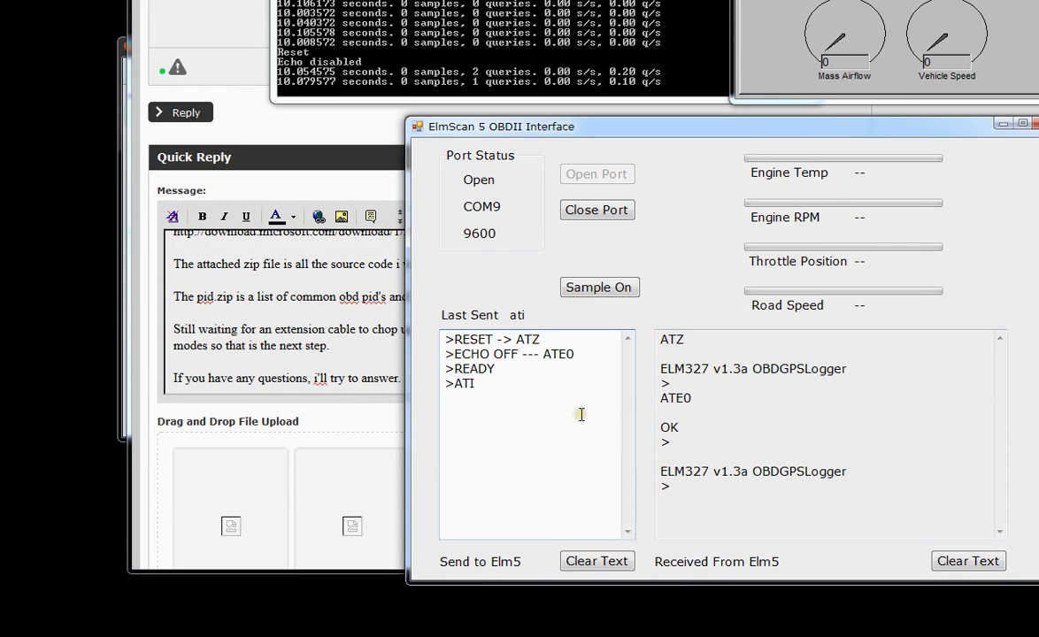
text(ATDP)
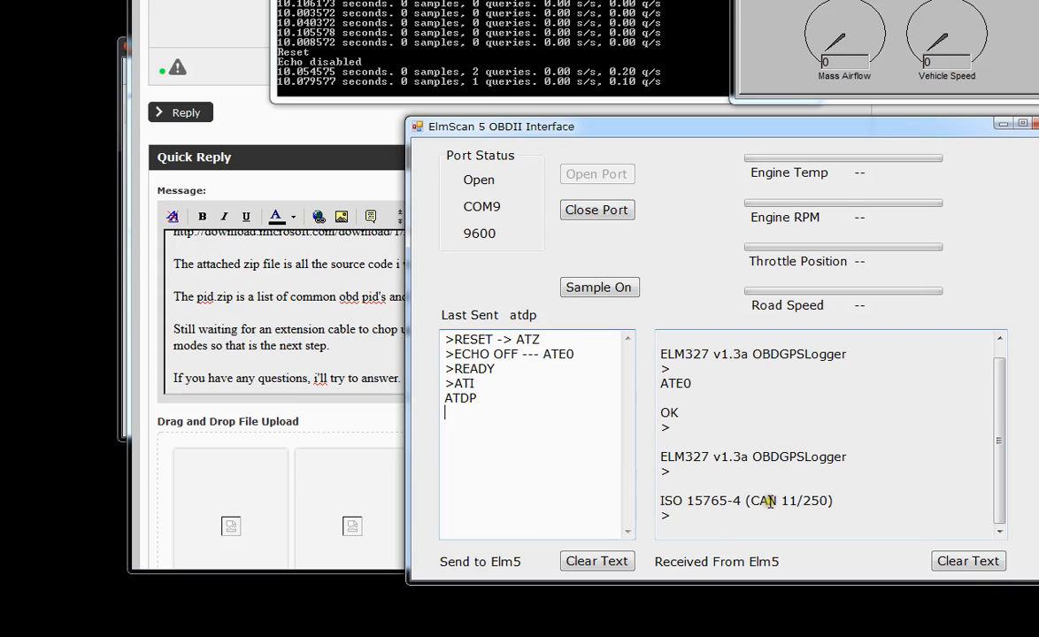
mouse_move(839, 500)
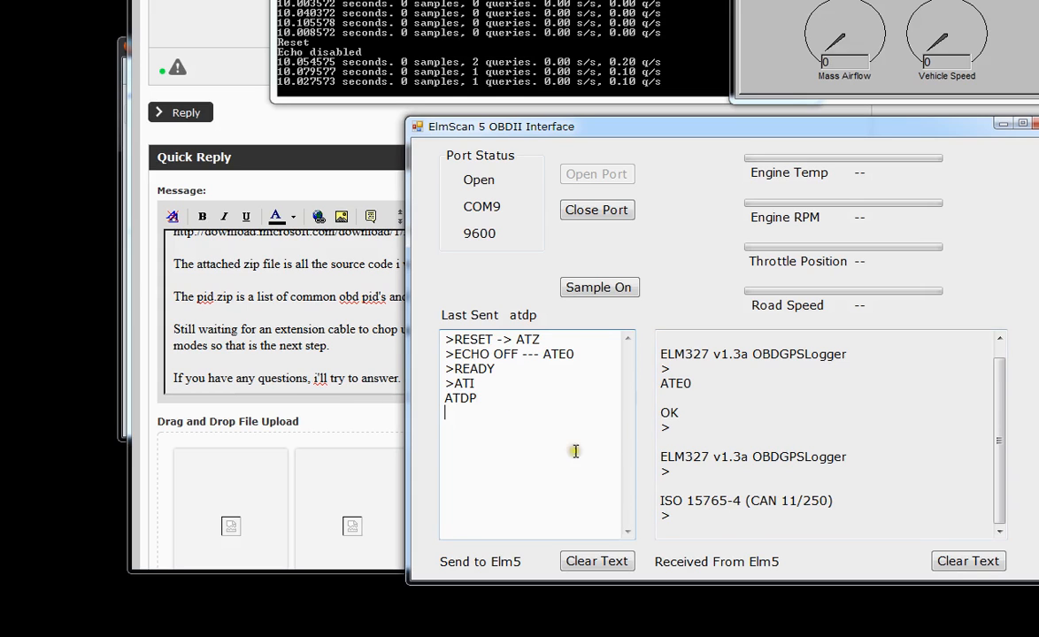
mouse_move(836, 414)
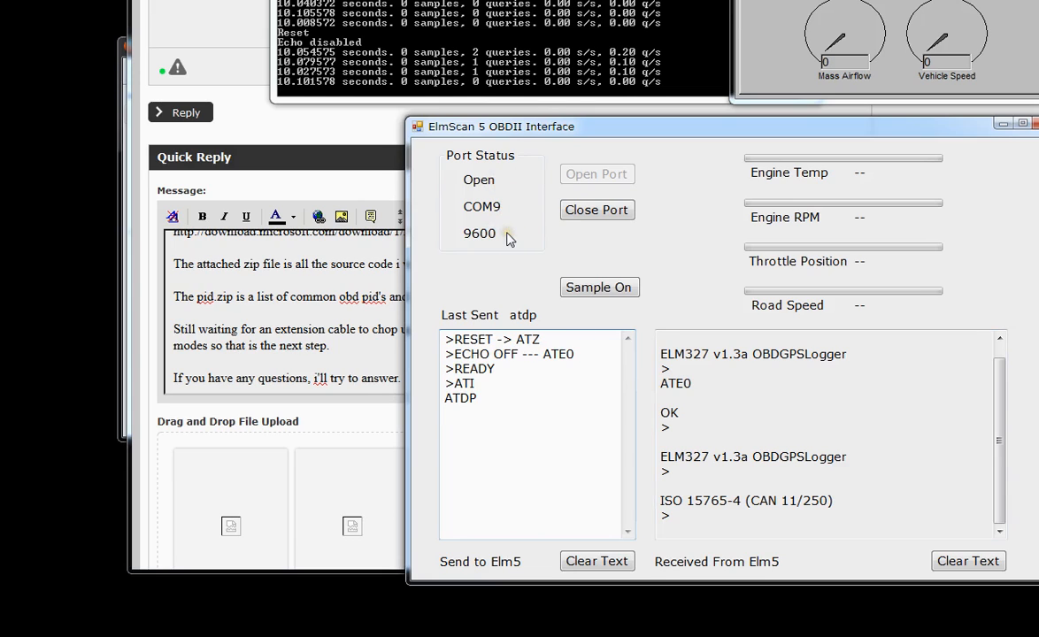
mouse_move(602, 236)
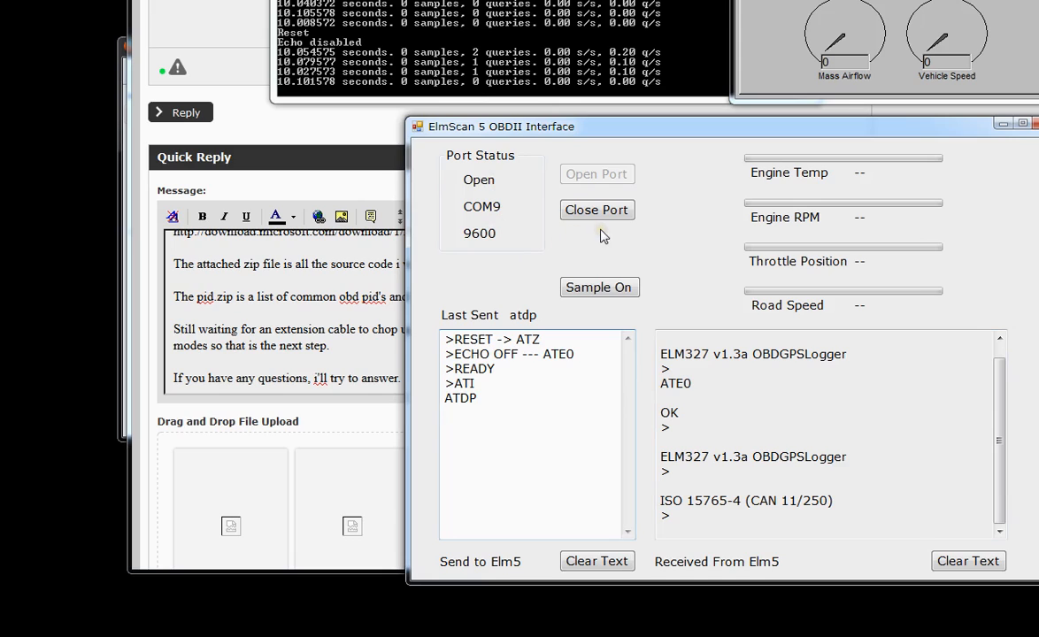
mouse_move(598, 287)
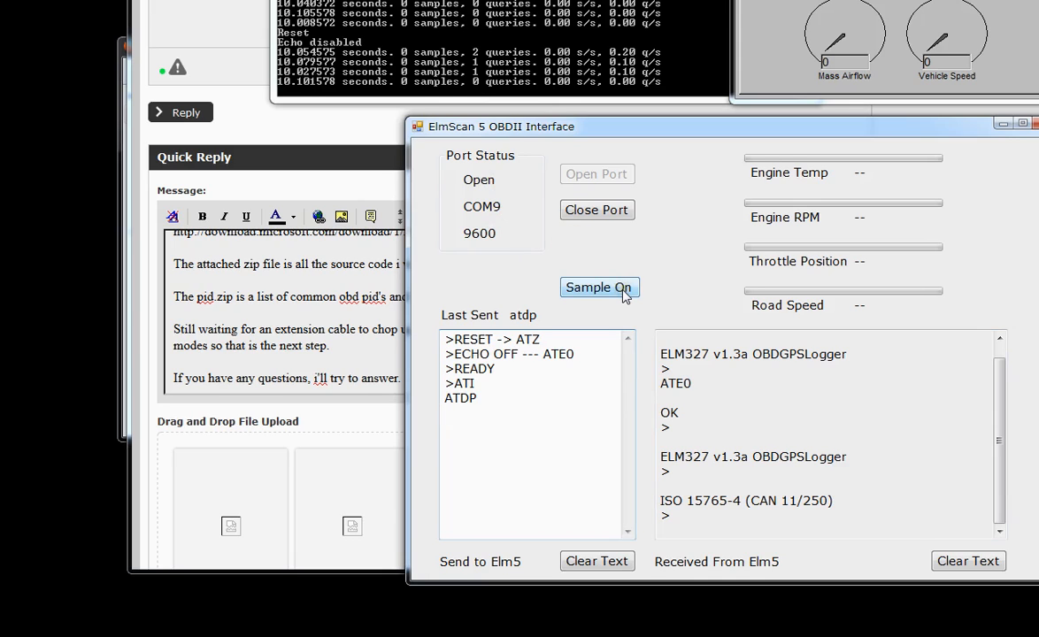
Step: Run live sampling until readouts show RPM 2971, Road Speed 40, then stop it
click(598, 287)
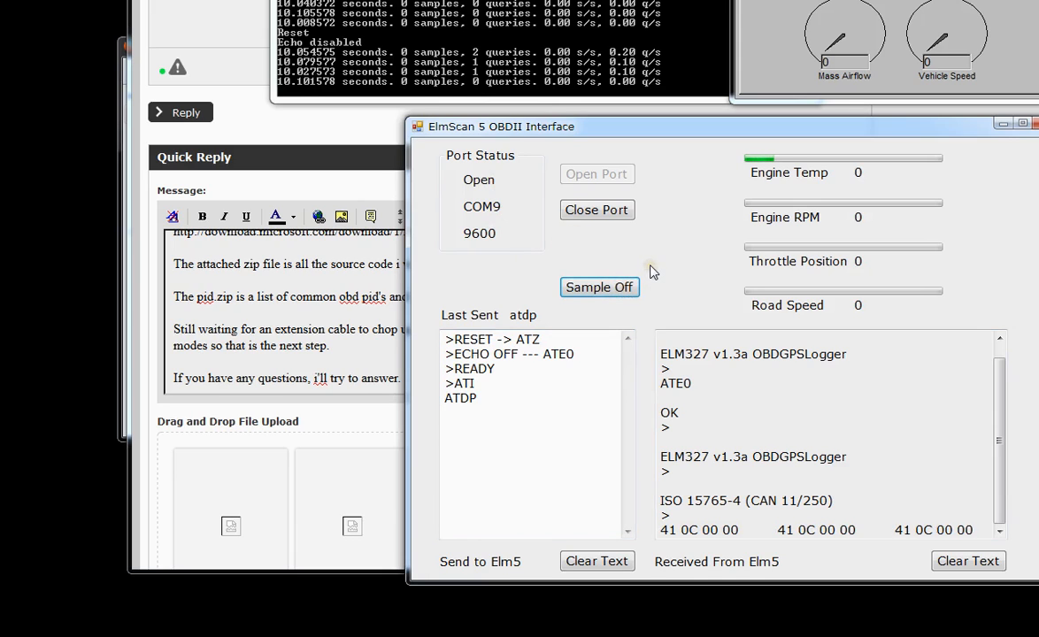
scroll(down, 3)
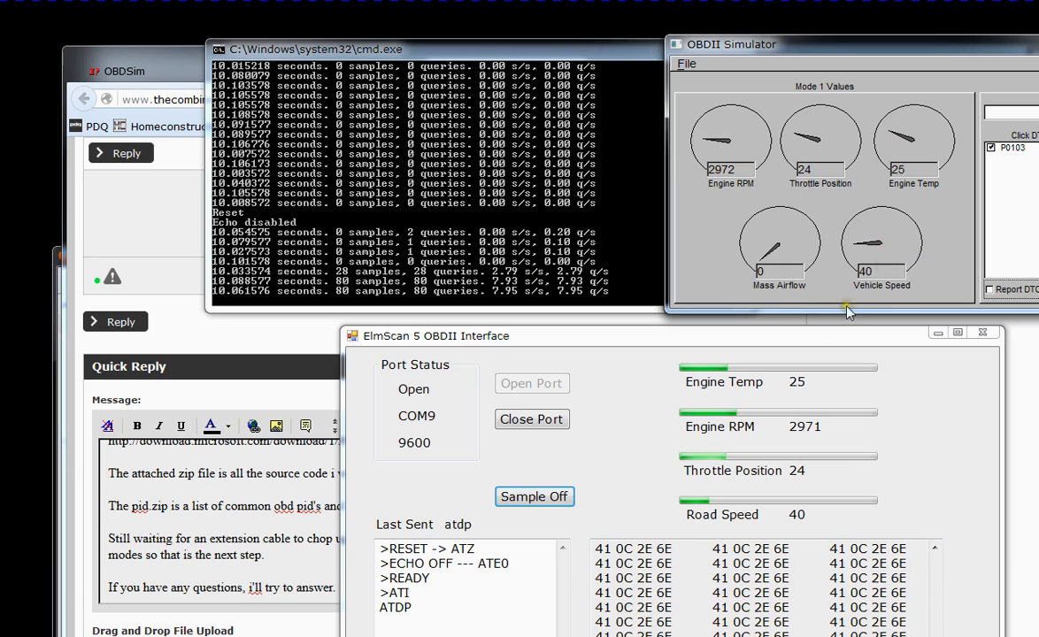
click(535, 495)
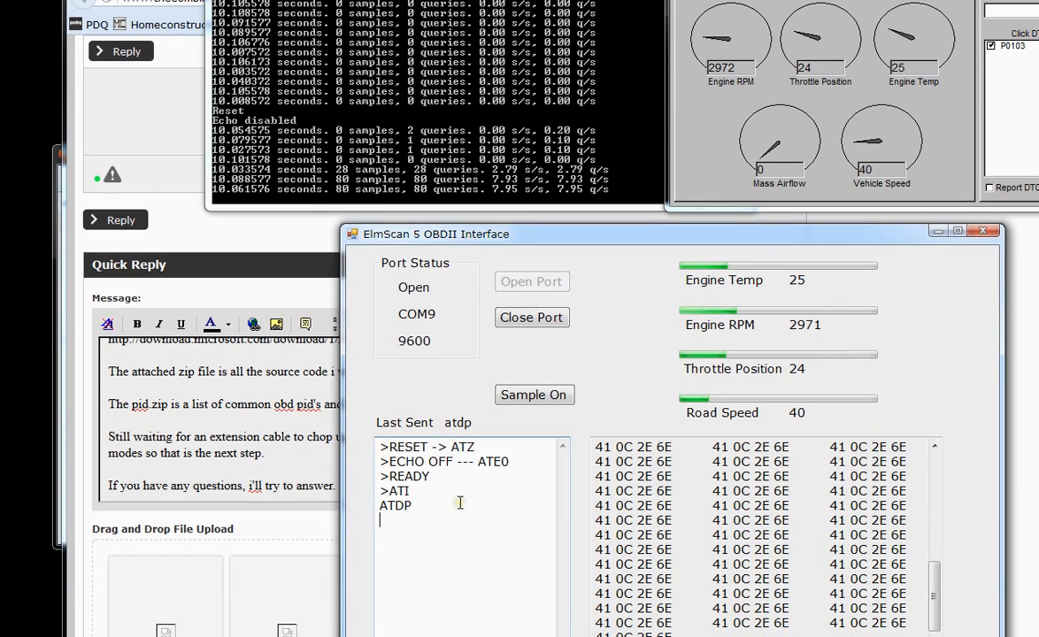
Step: Send three manual 010C requests, logging replies 41 0C 2E 6E and 41 0C 0B 1A
text(010C)
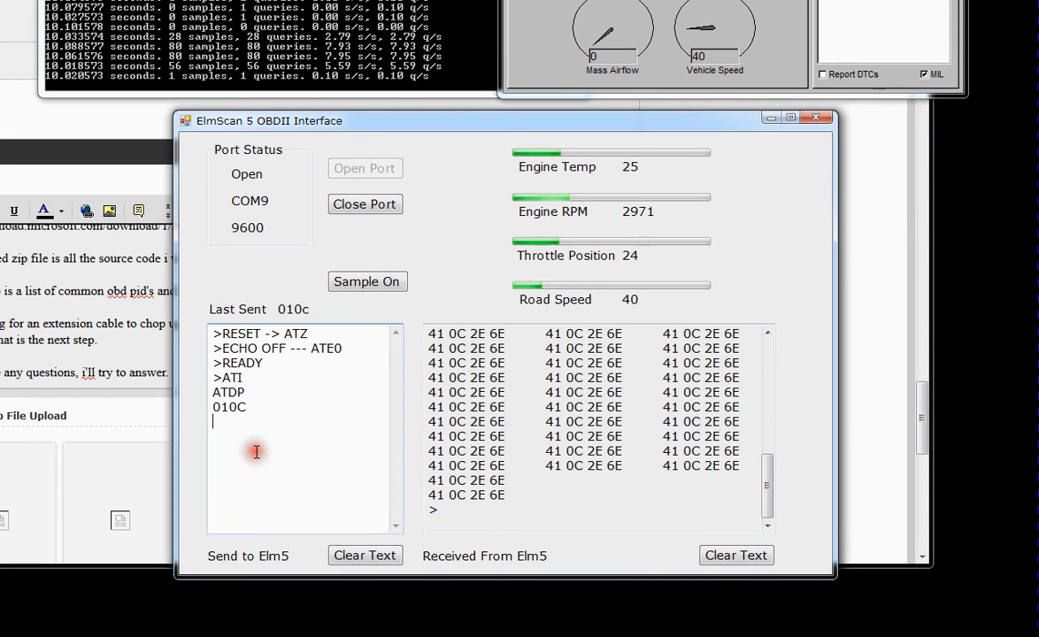
text(010C)
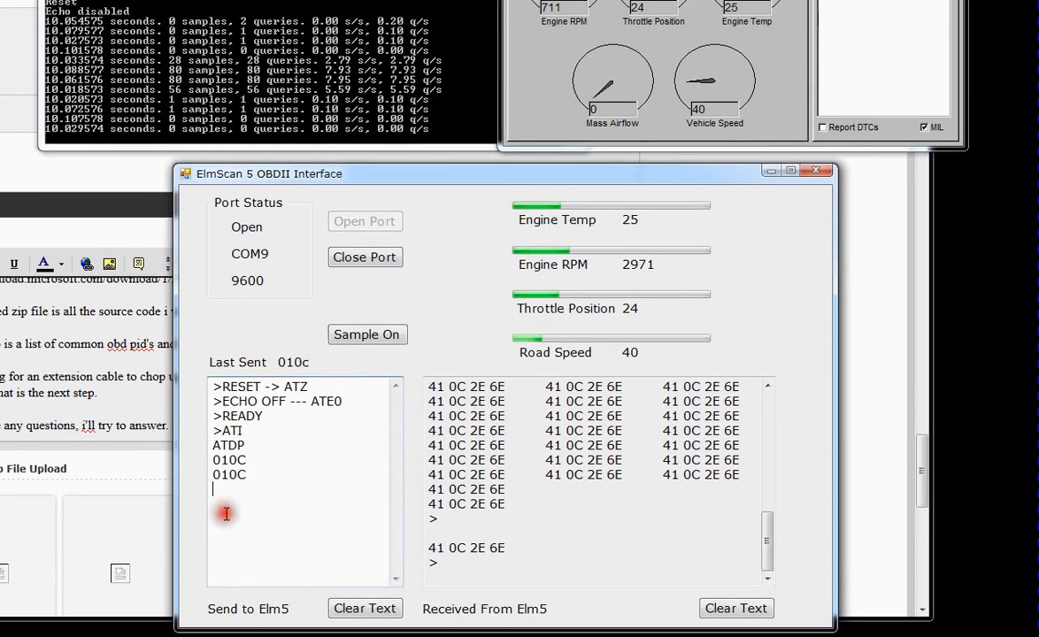
text(010C)
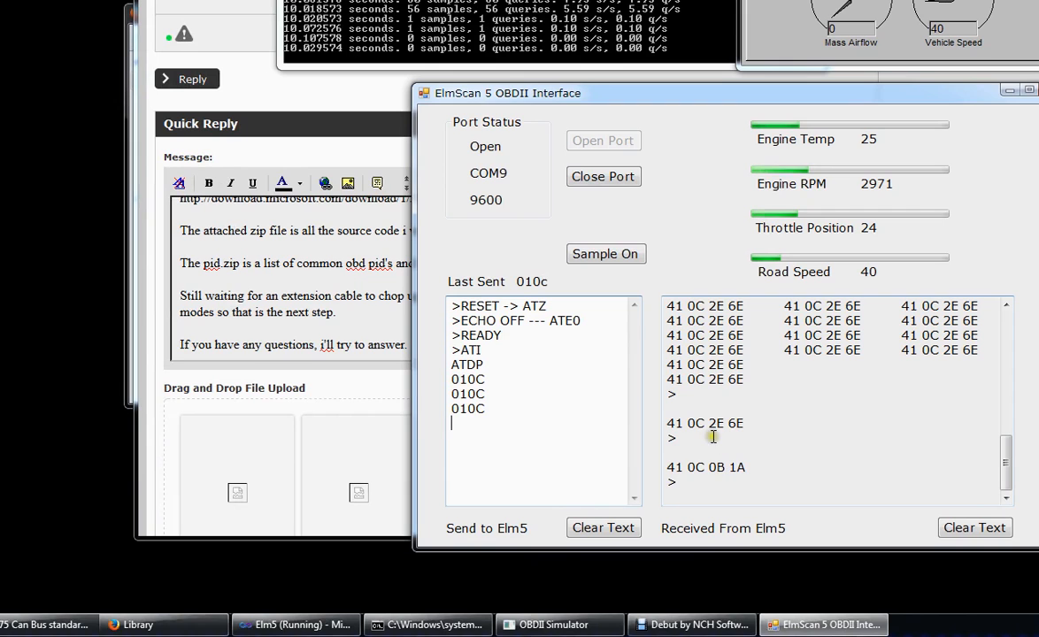
mouse_move(841, 222)
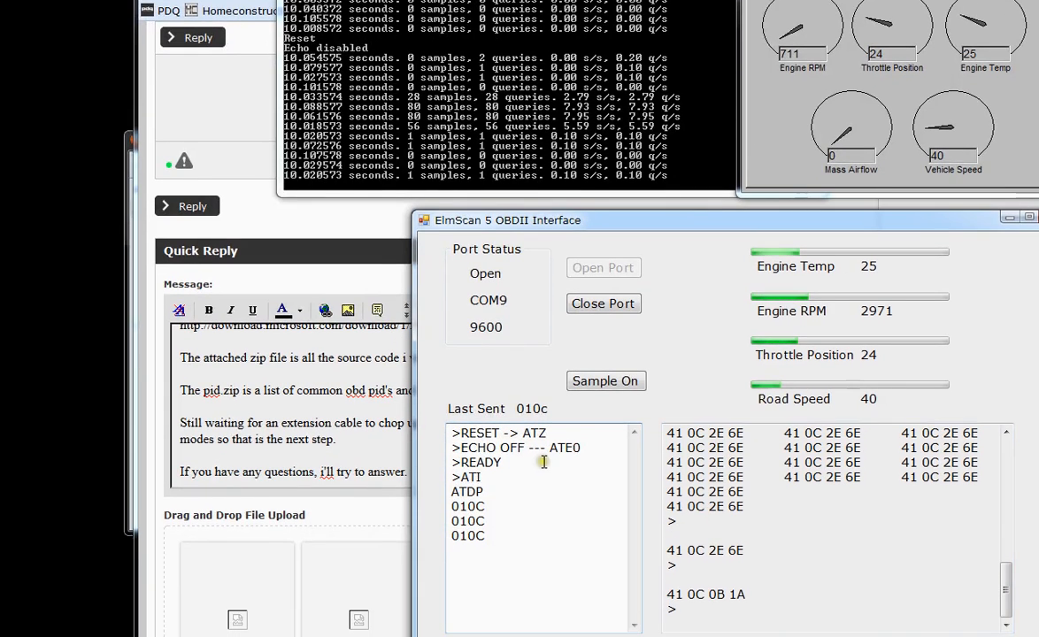
scroll(down, 3)
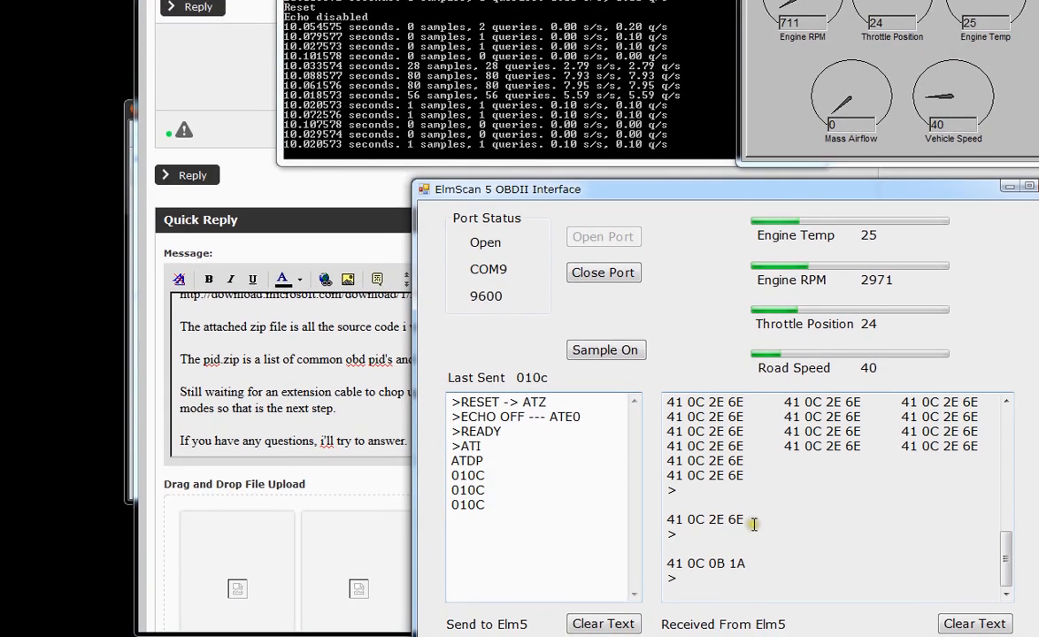
scroll(down, 3)
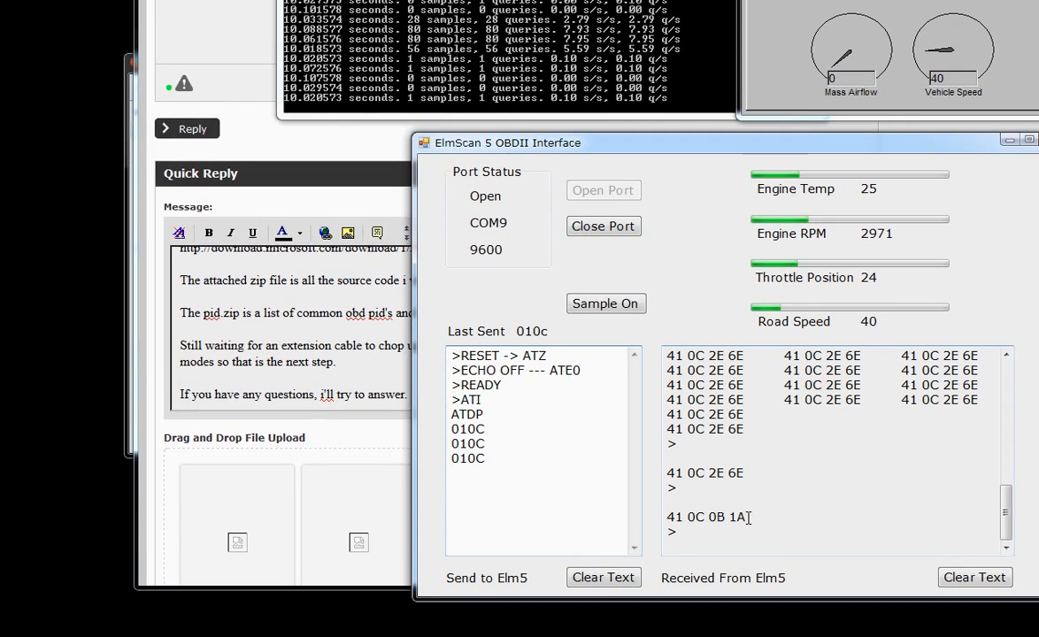